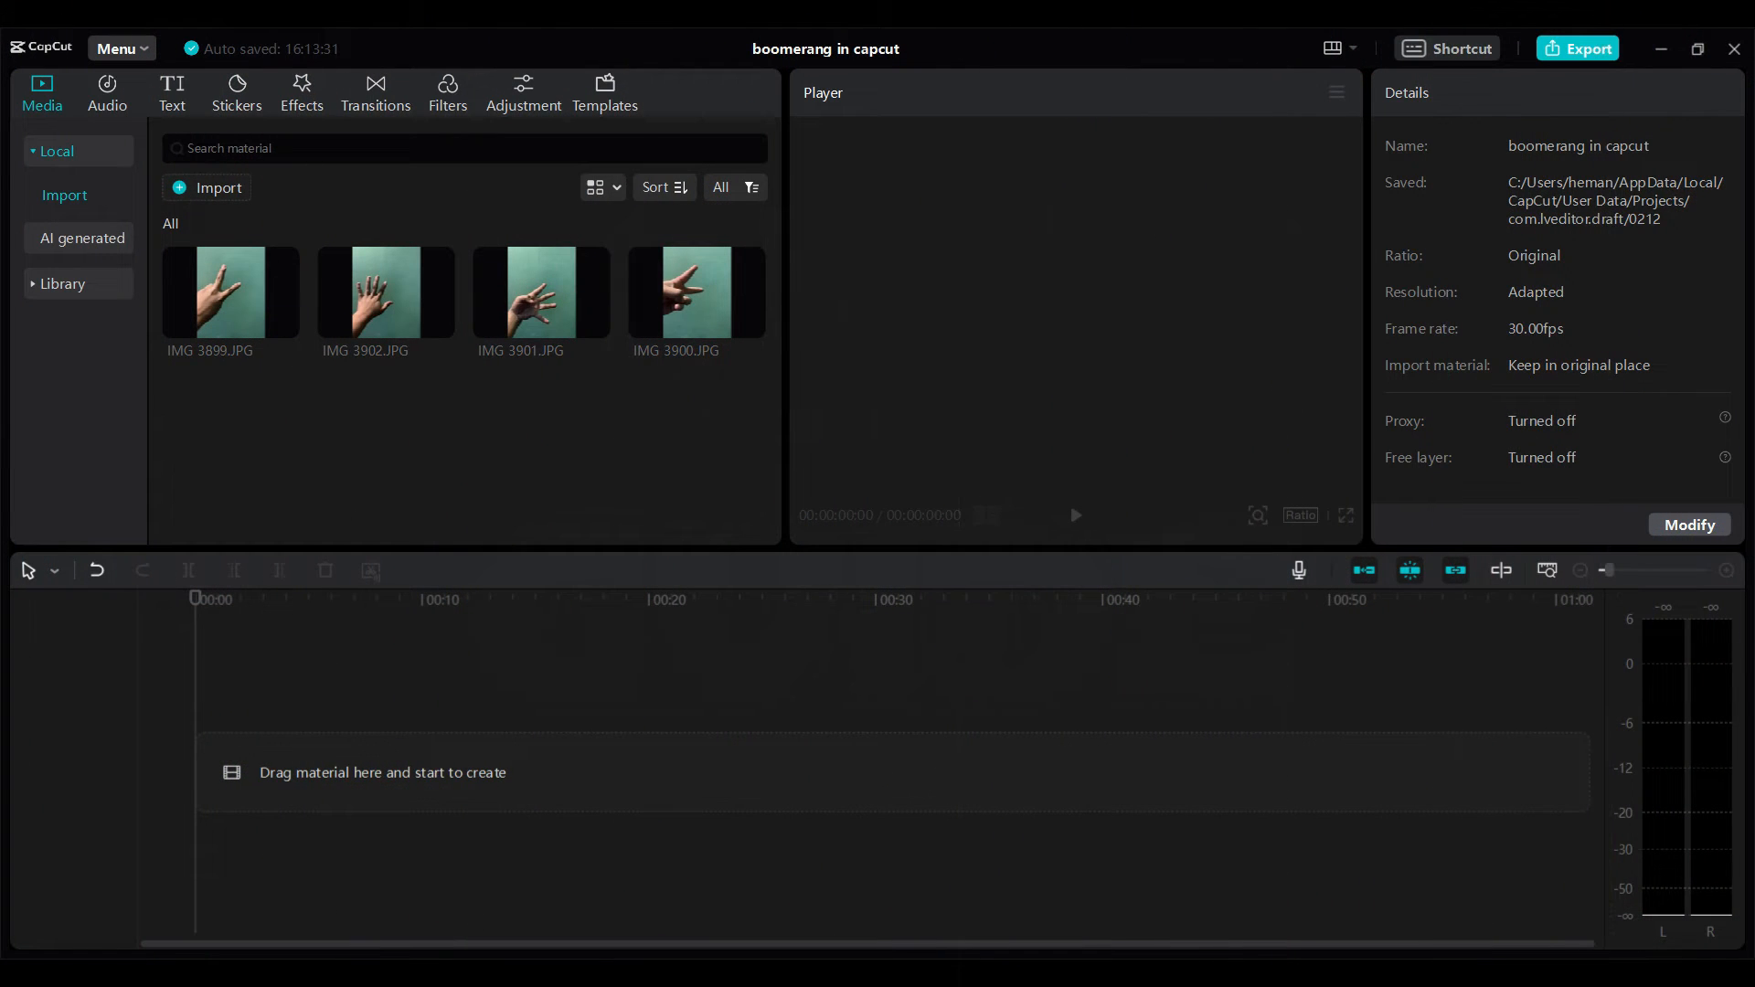
{"action": "mouse_move", "coordinate": [201, 163]}
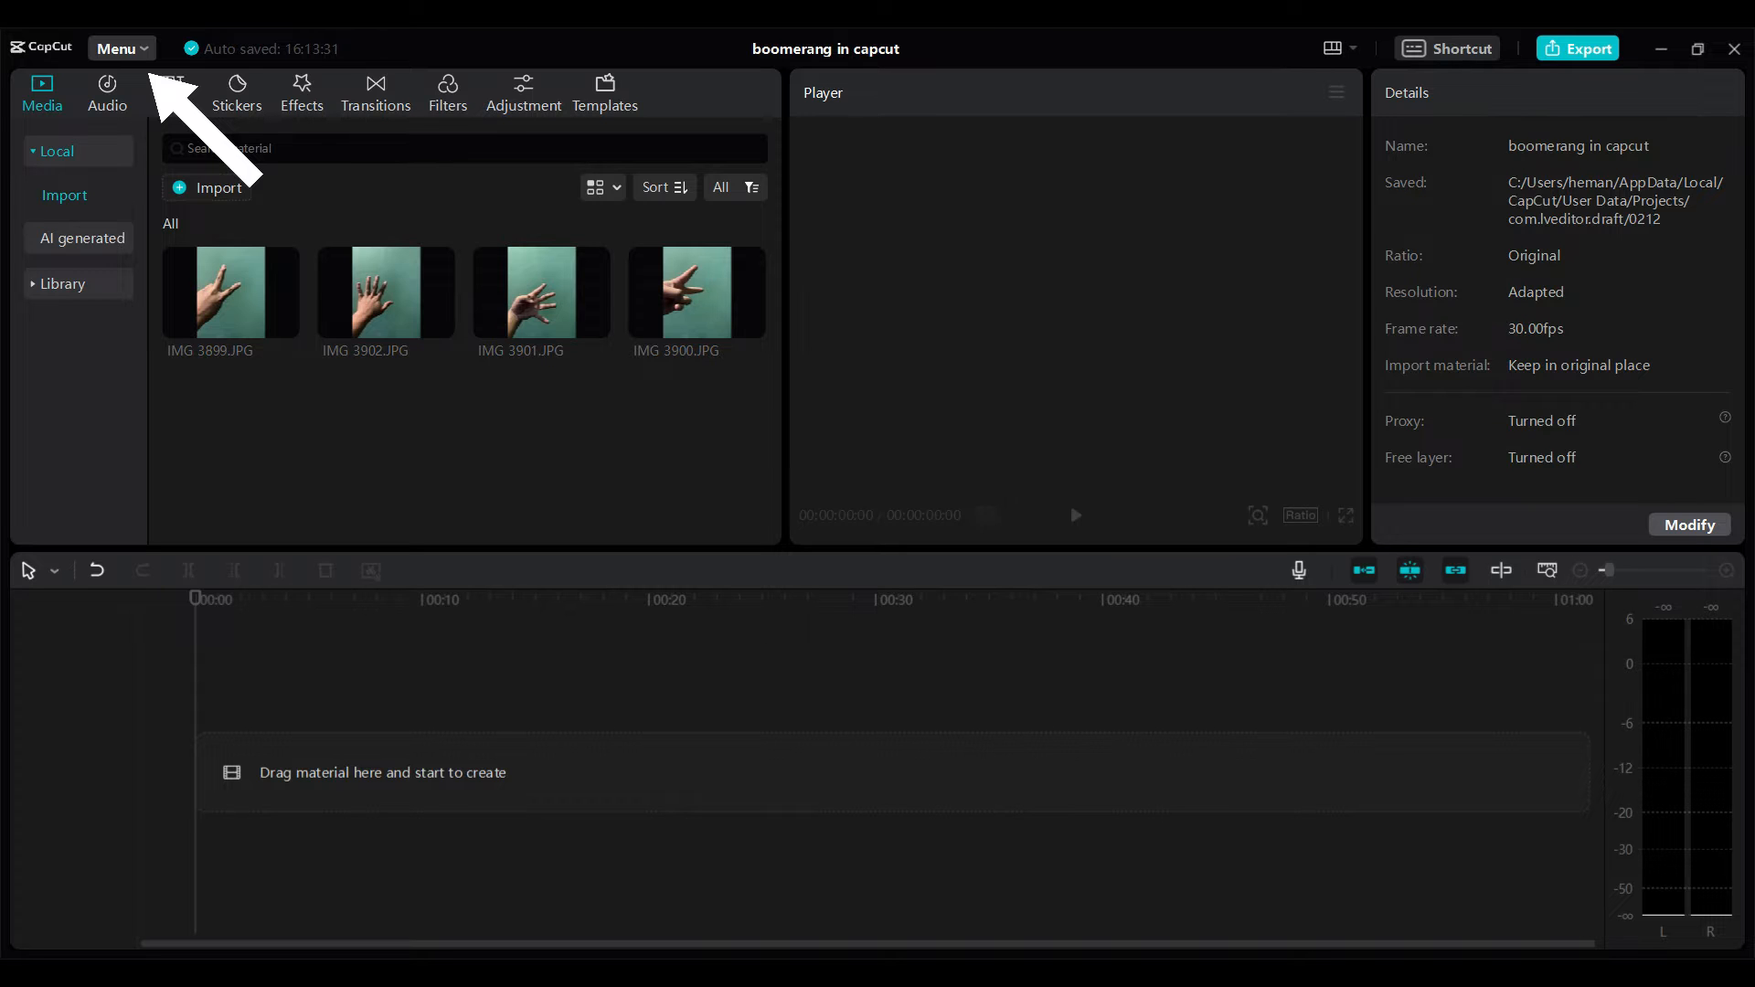
Step: Show the main Menu with File, Settings and Quit options
{"action": "left_click", "coordinate": [123, 47]}
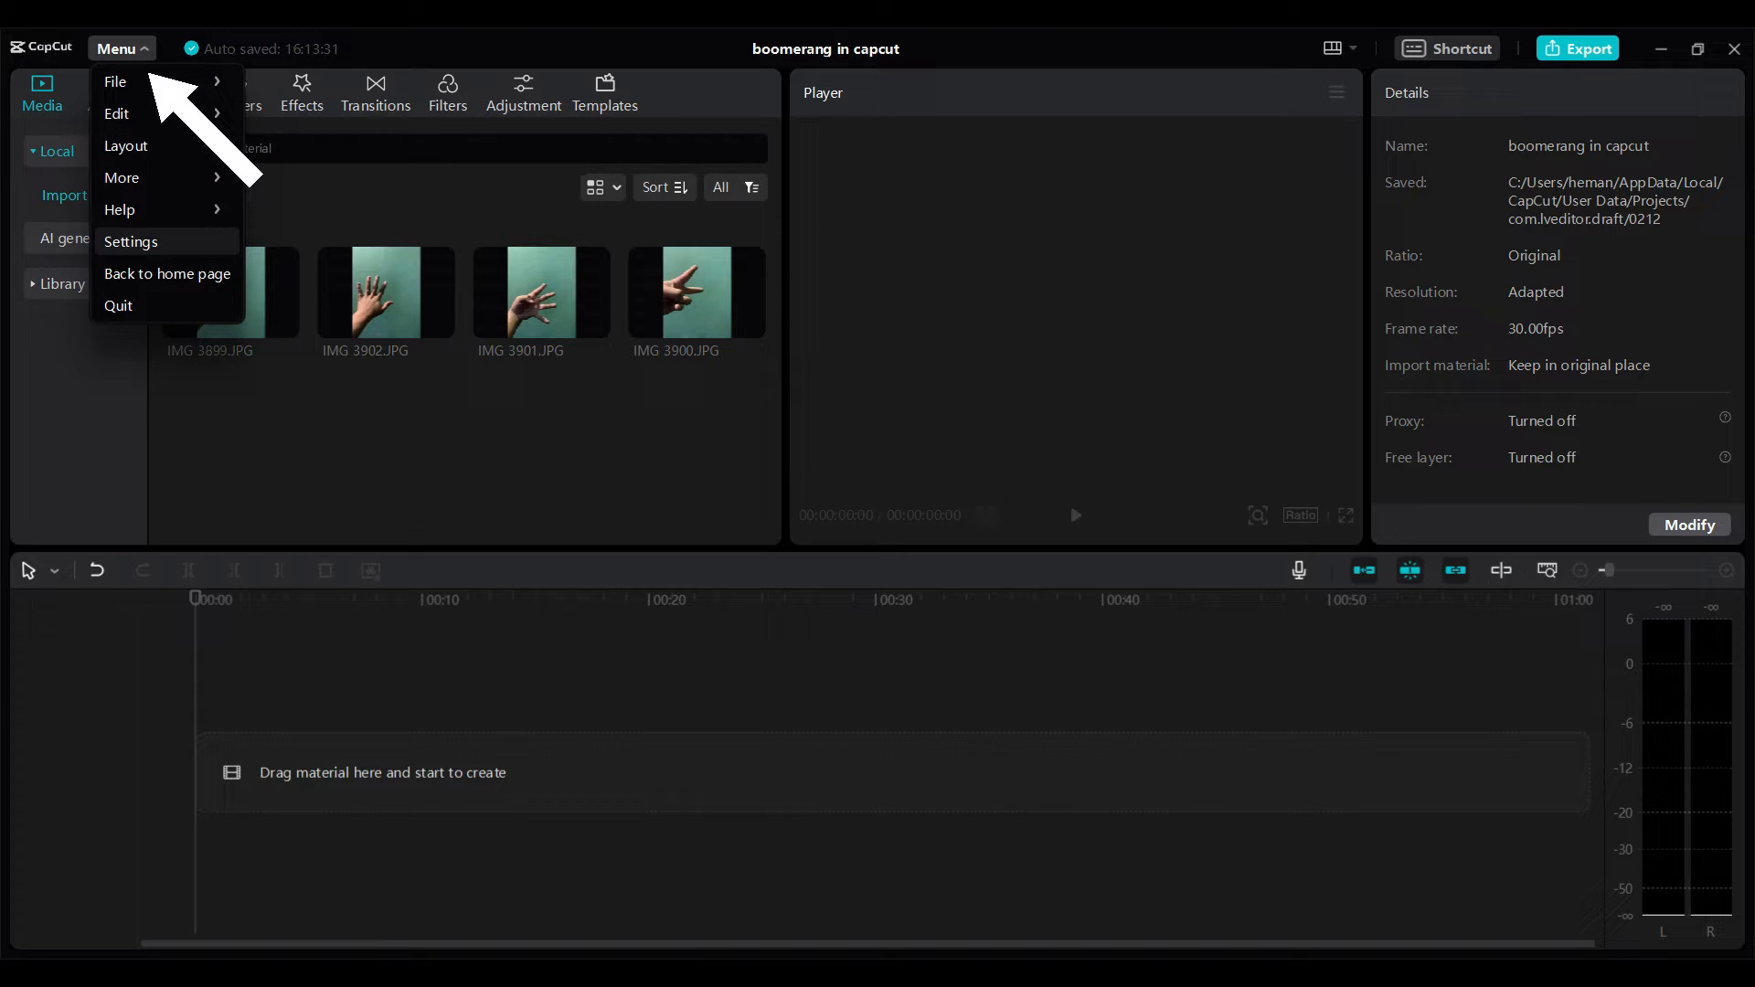
{"action": "left_click", "coordinate": [130, 241]}
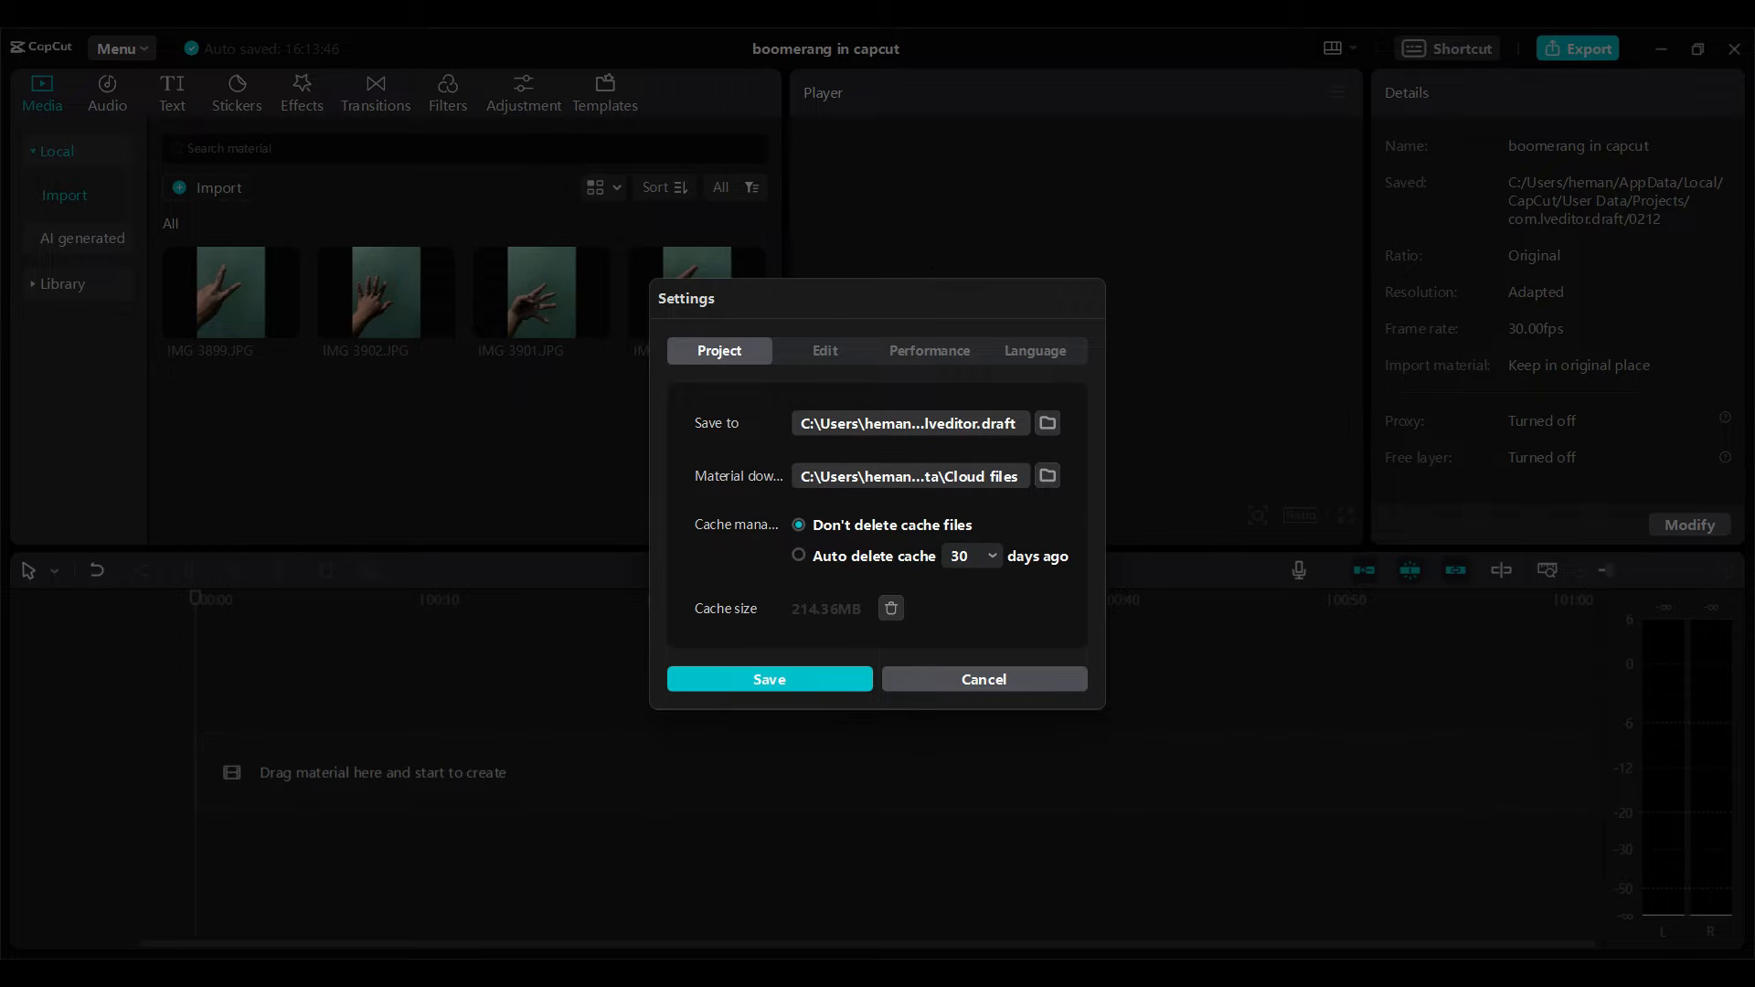
{"action": "left_click", "coordinate": [825, 351]}
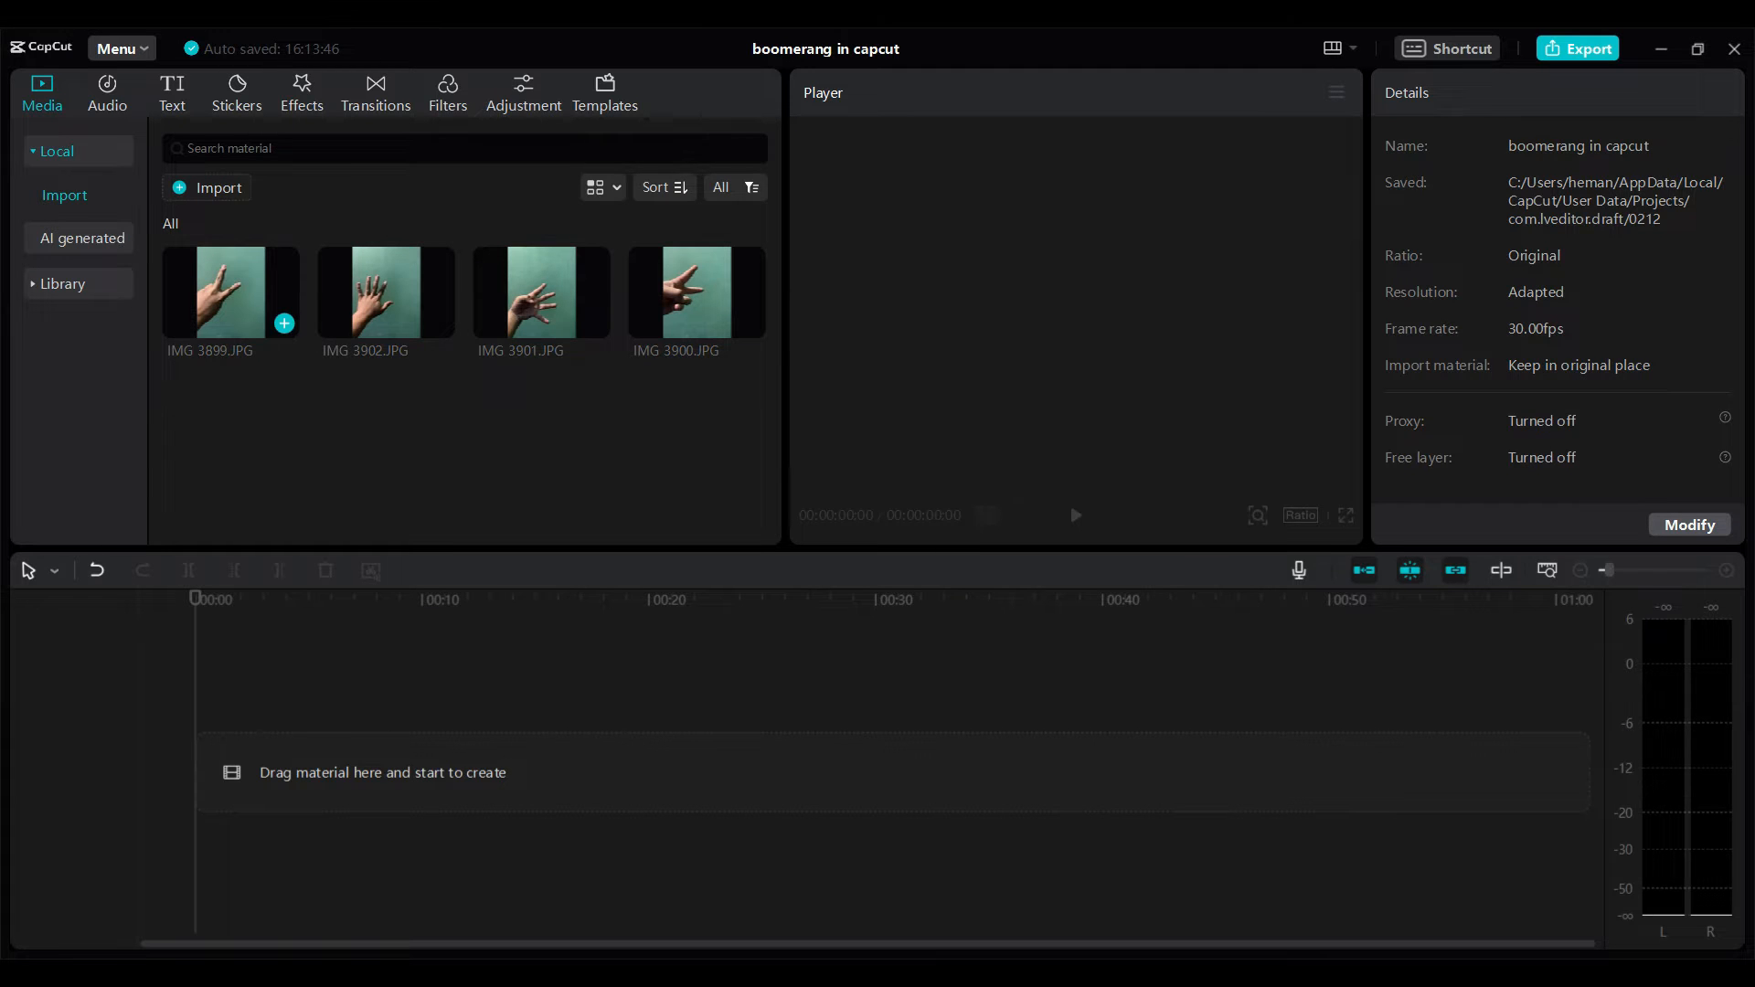
Step: Add the first hand photo from the Media panel to the empty timeline
{"action": "left_click", "coordinate": [284, 323]}
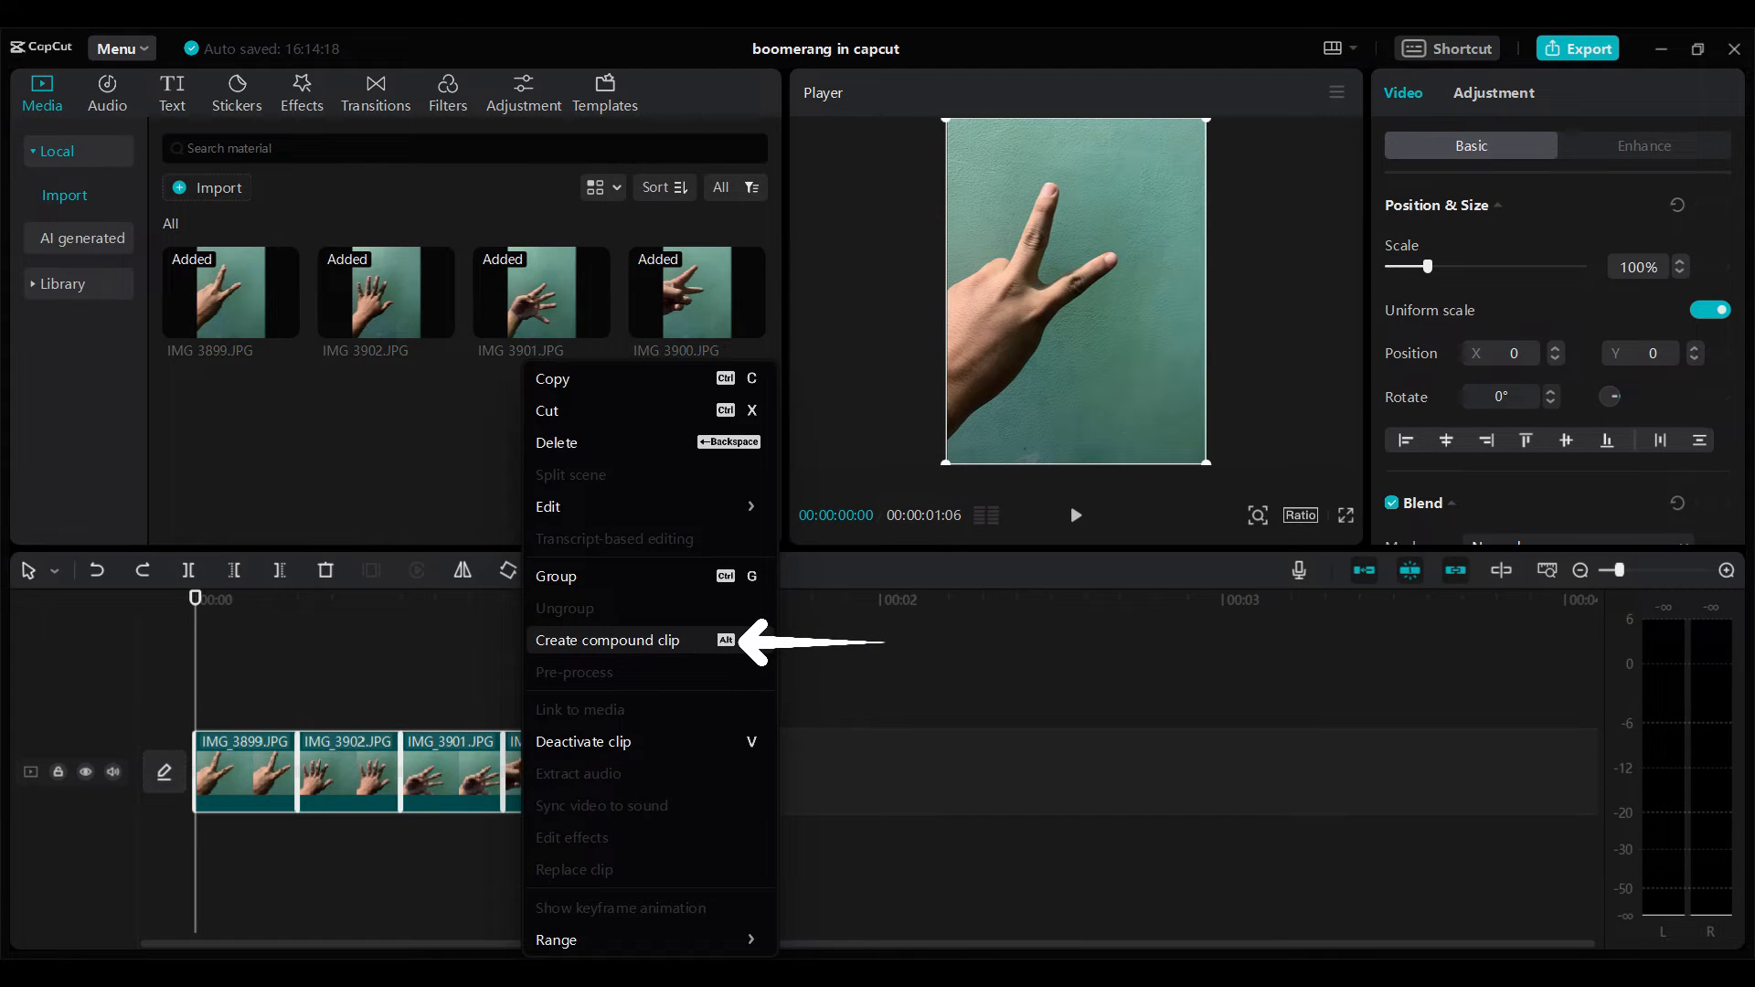
Step: Merge the four photo clips into one ~1 s compound clip
{"action": "left_click", "coordinate": [607, 640]}
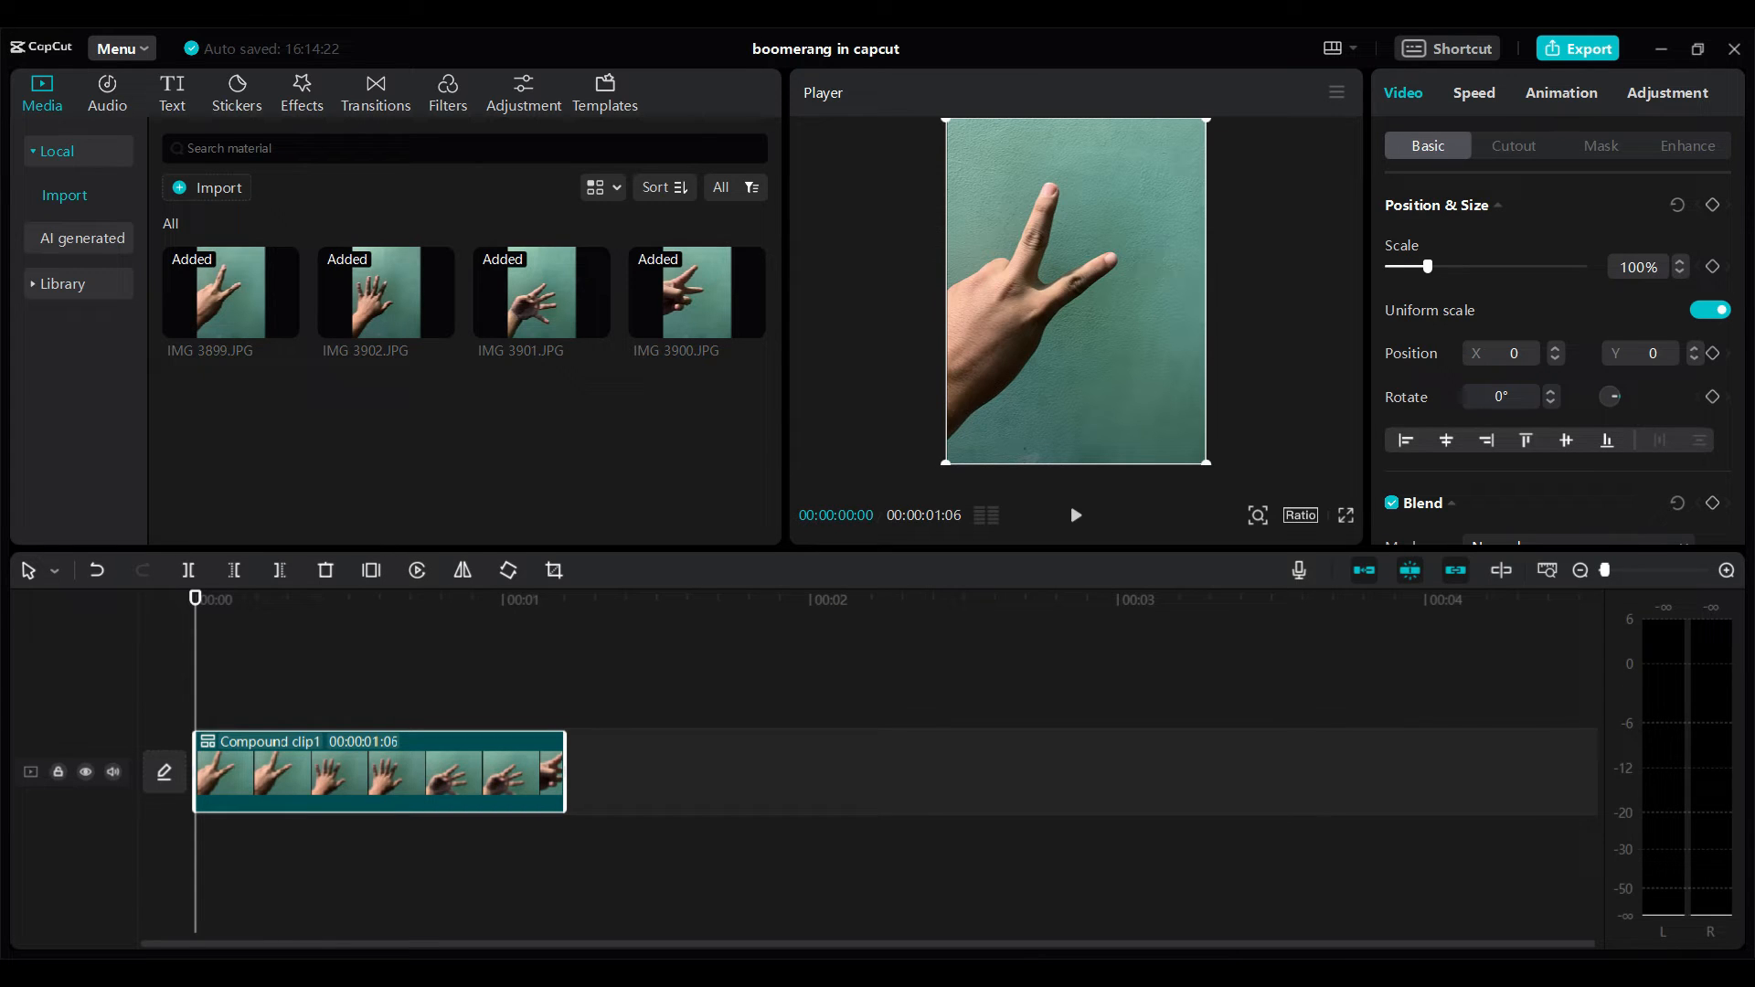
Step: Duplicate the compound clip to about twelve copies (~14 s) and play it back
{"action": "right_click", "coordinate": [381, 770]}
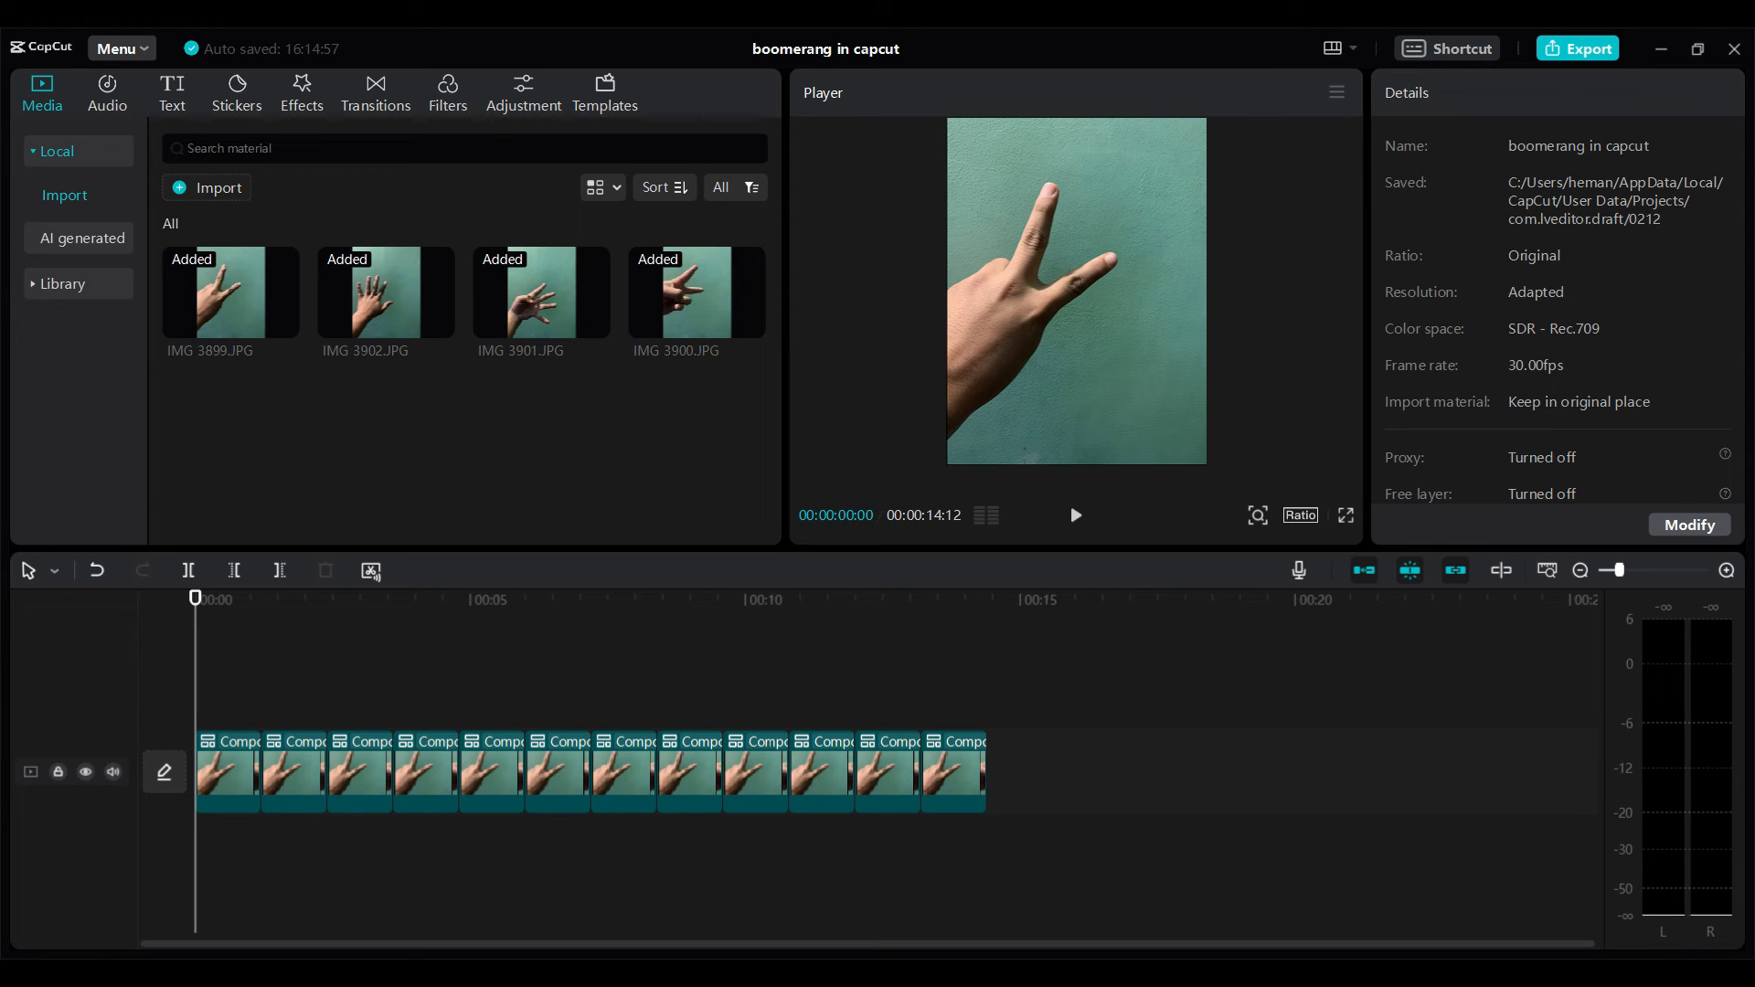
{"action": "left_click", "coordinate": [1073, 516]}
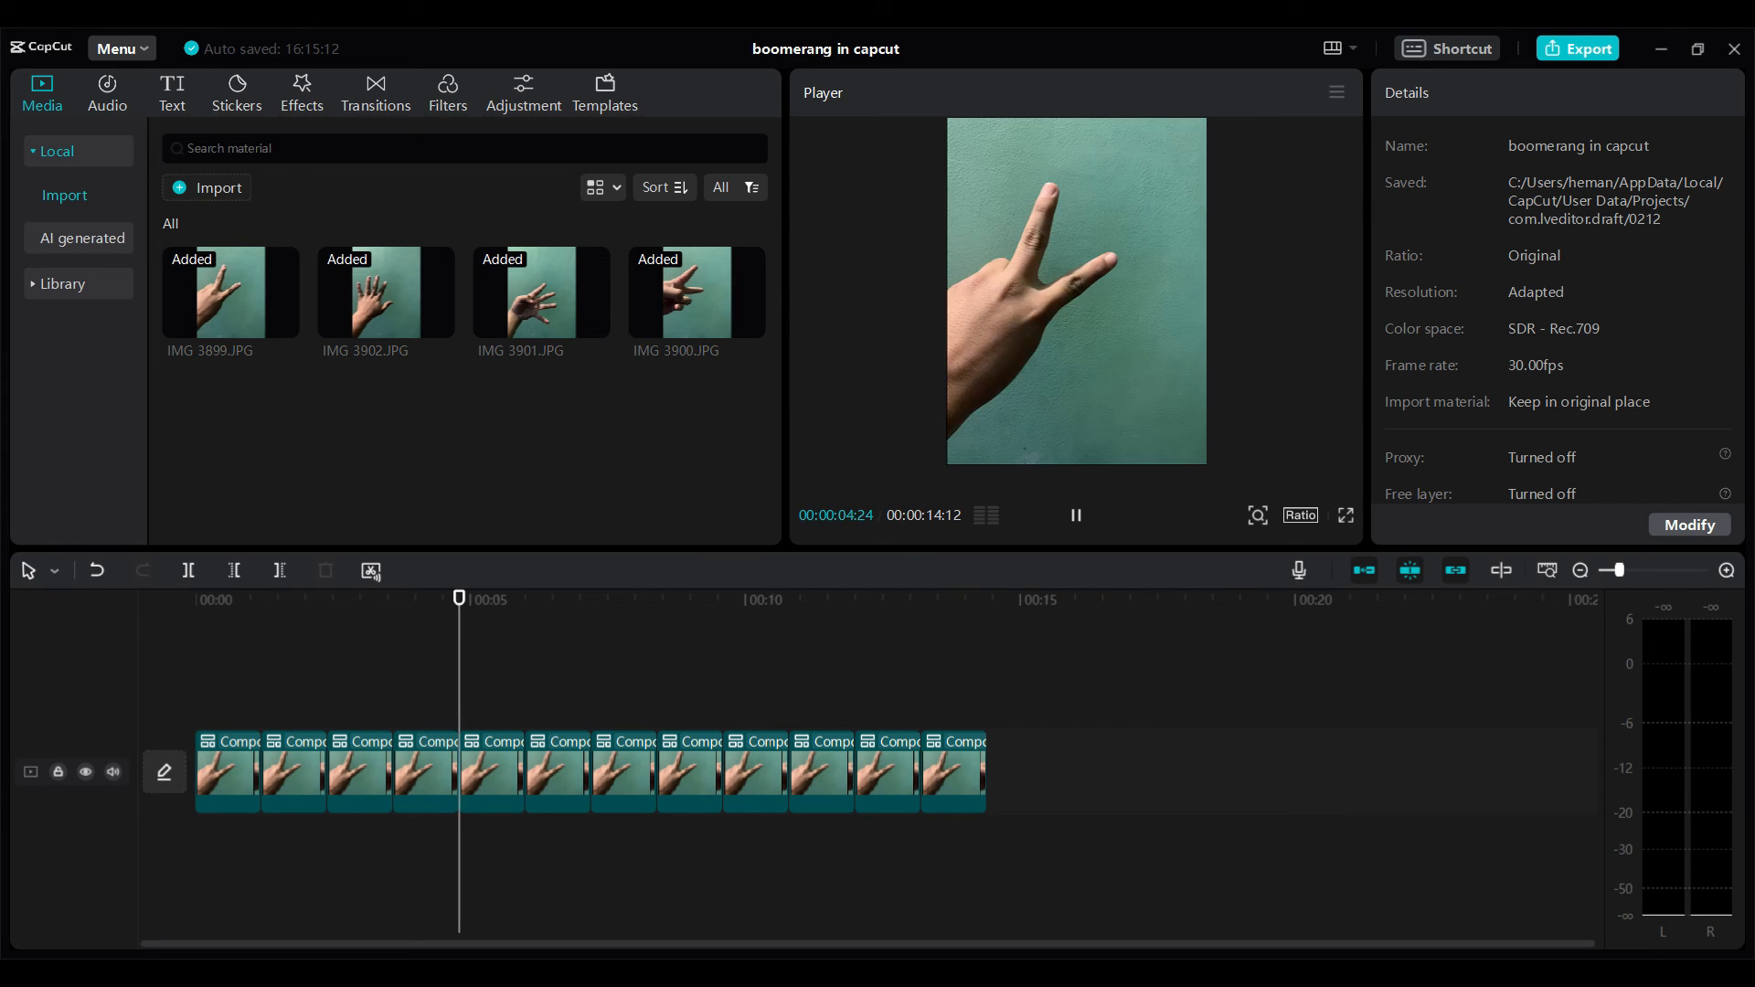
{"action": "left_click", "coordinate": [1073, 516]}
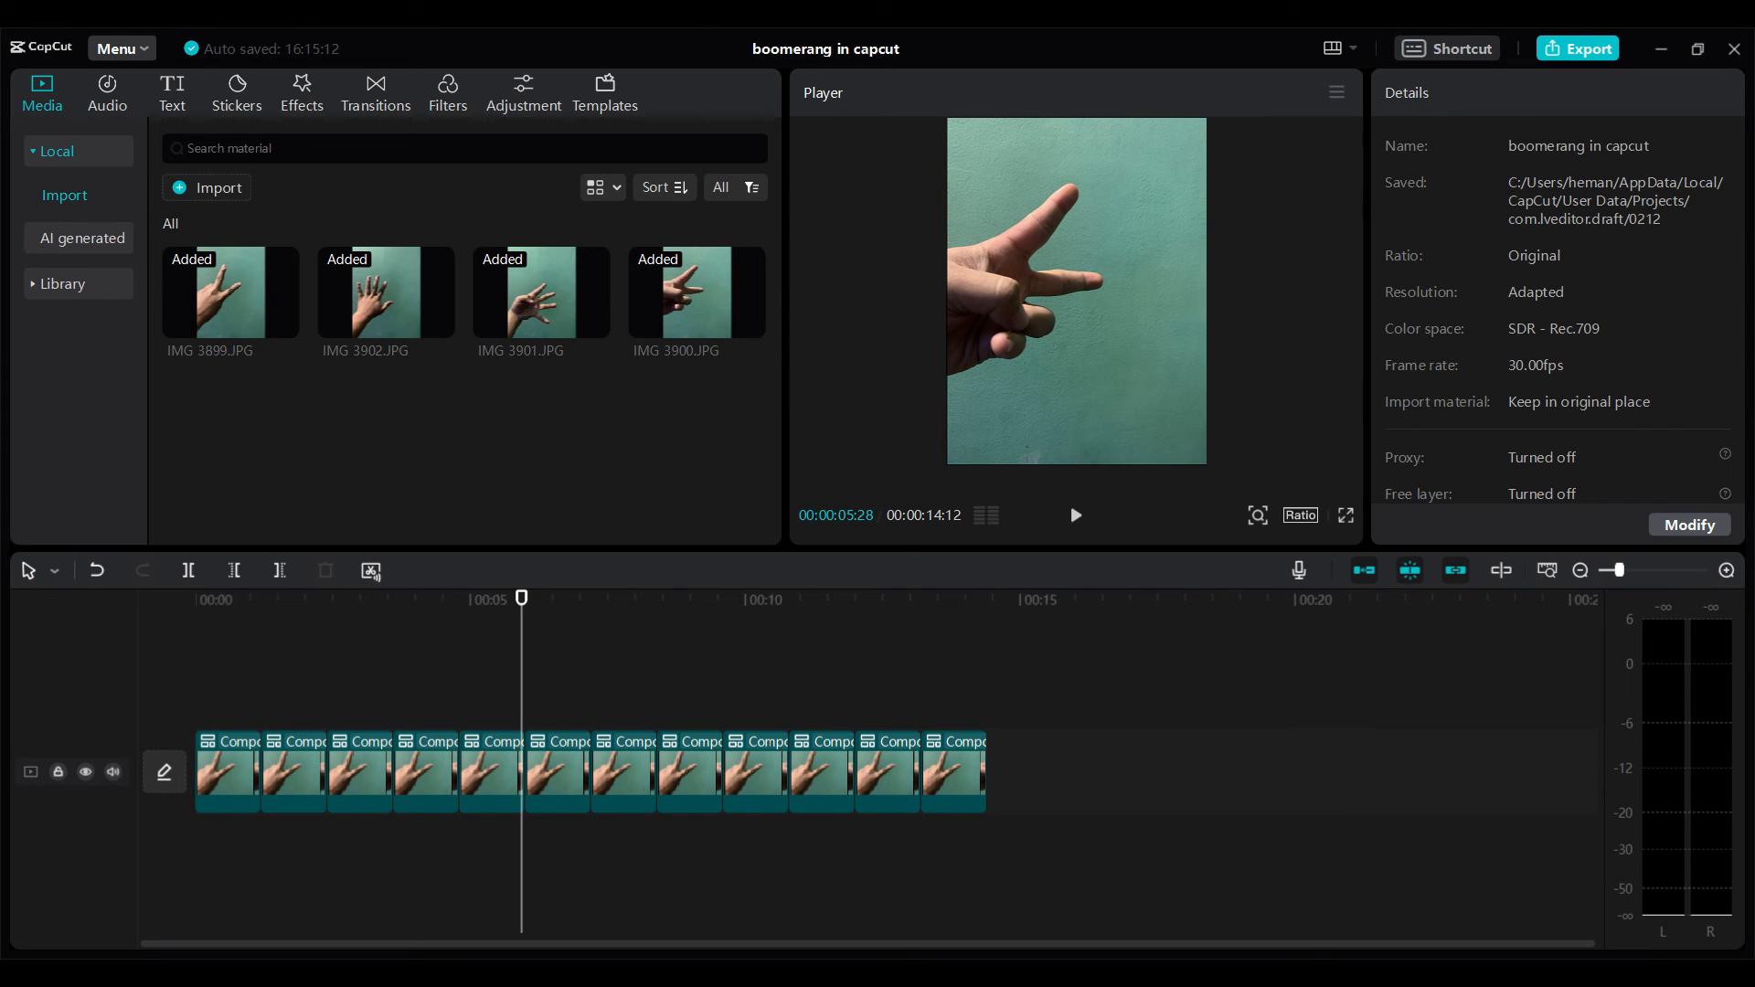